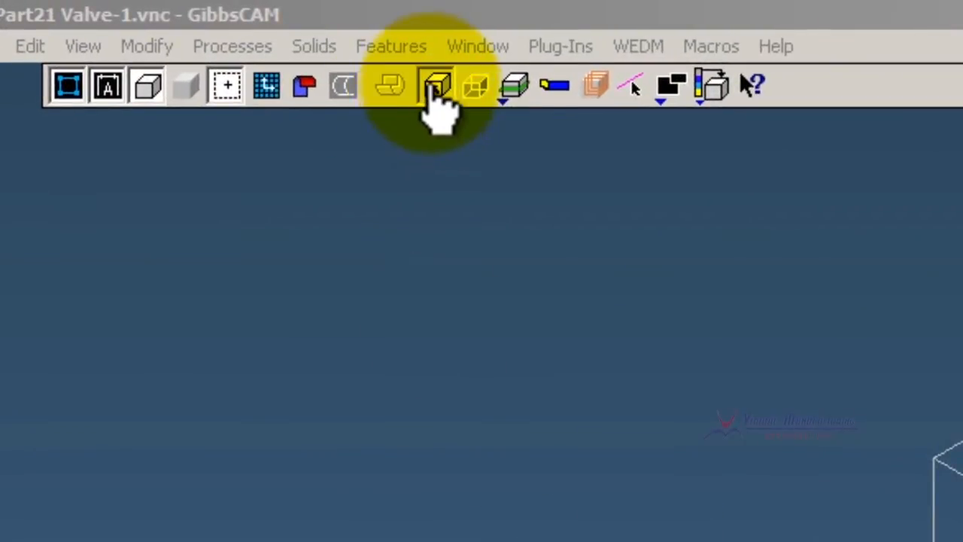
pyautogui.moveTo(435, 87)
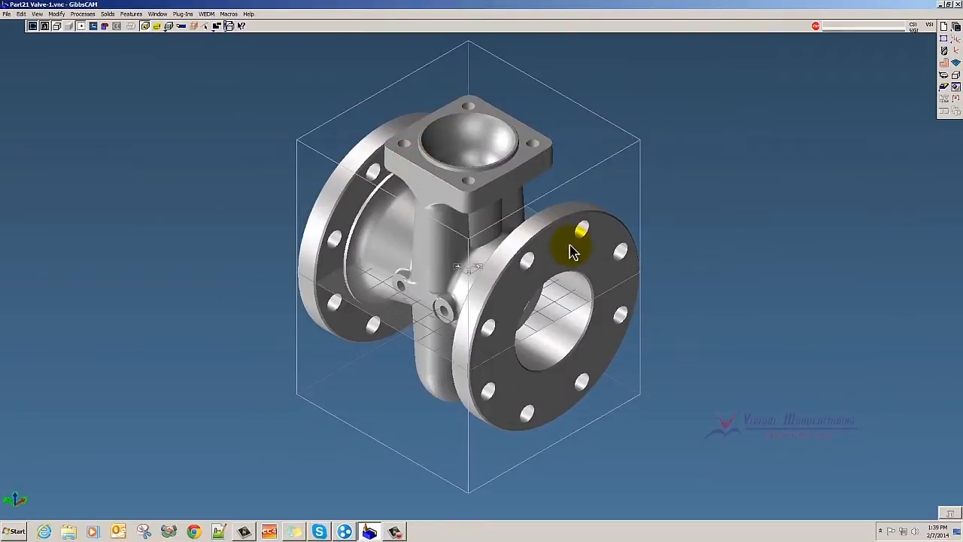
# - Align three successive flange faces to the coordinate system with Align Face to CS
pyautogui.rightClick(572, 252)
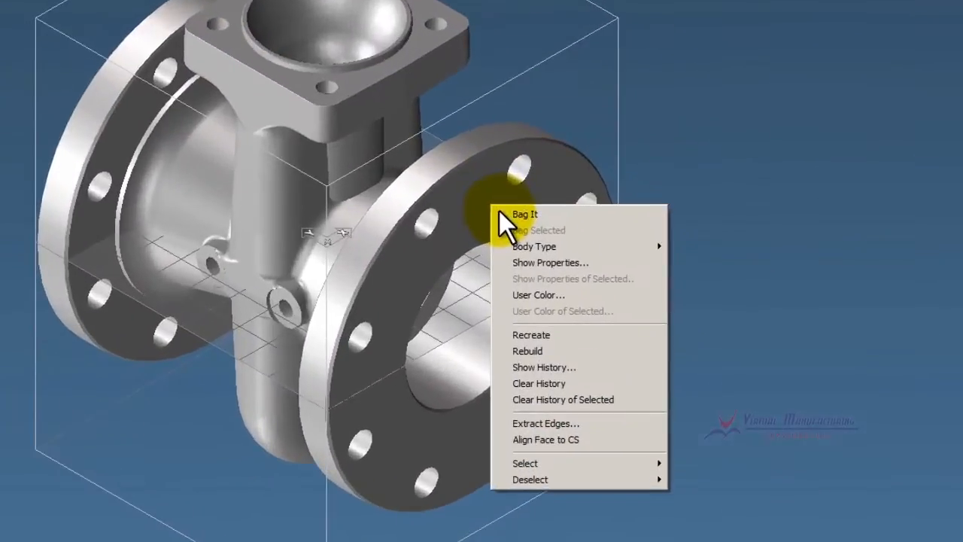
pyautogui.moveTo(546, 432)
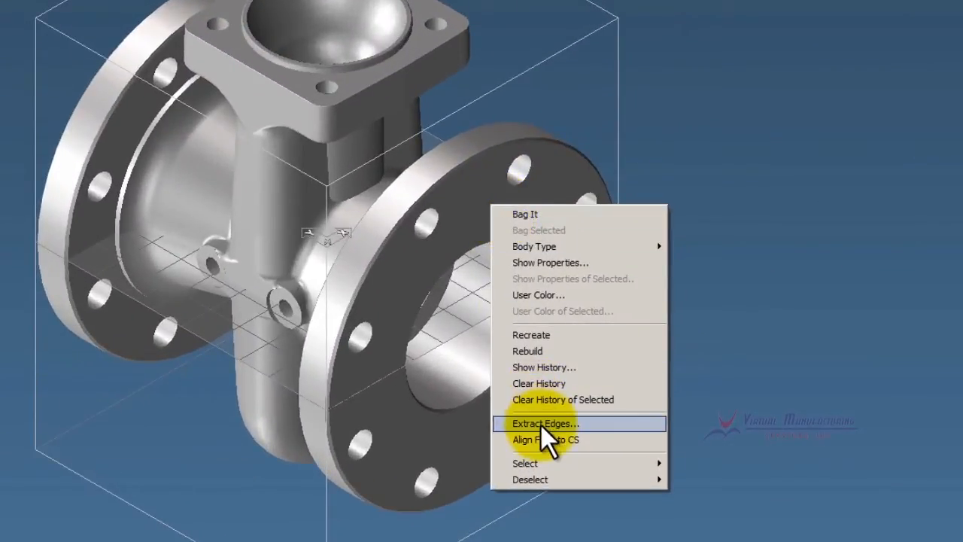
pyautogui.click(545, 423)
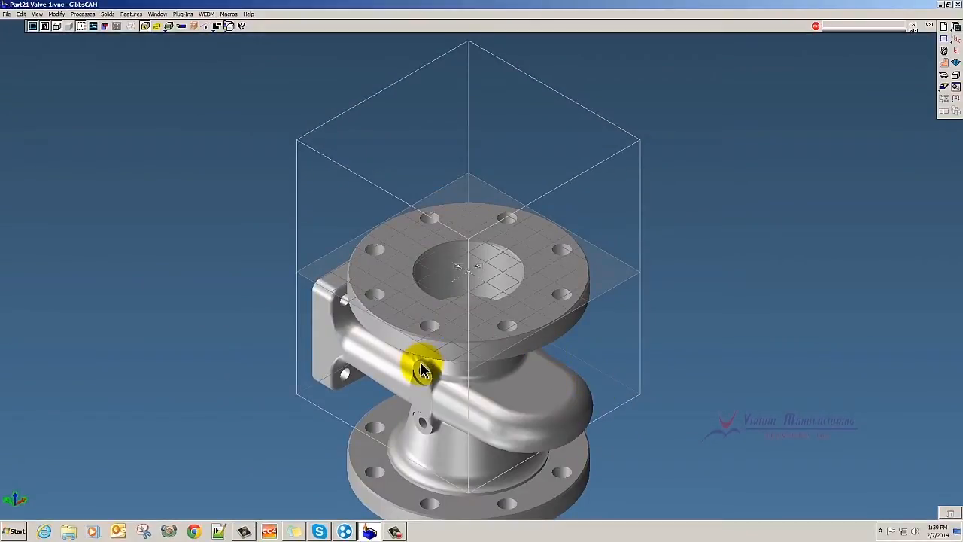
pyautogui.rightClick(422, 368)
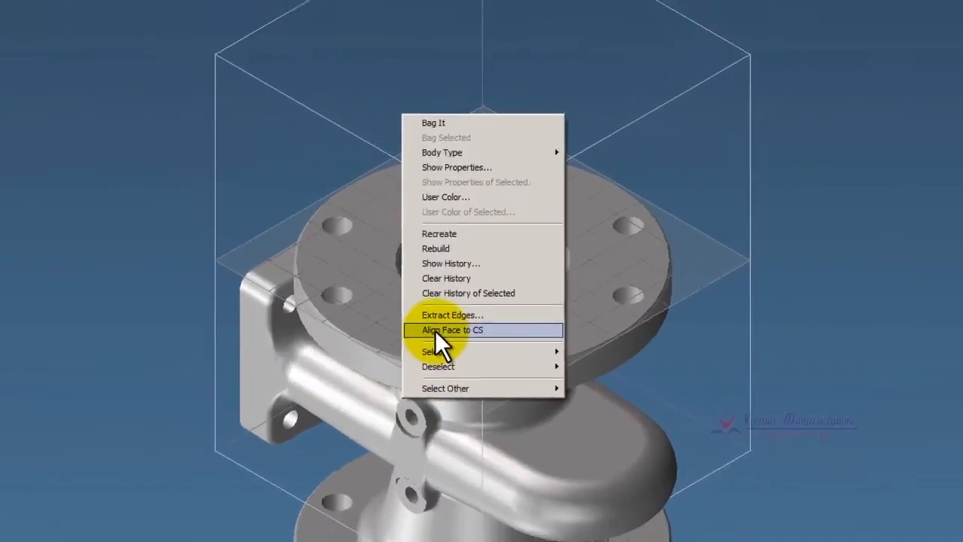
pyautogui.click(455, 330)
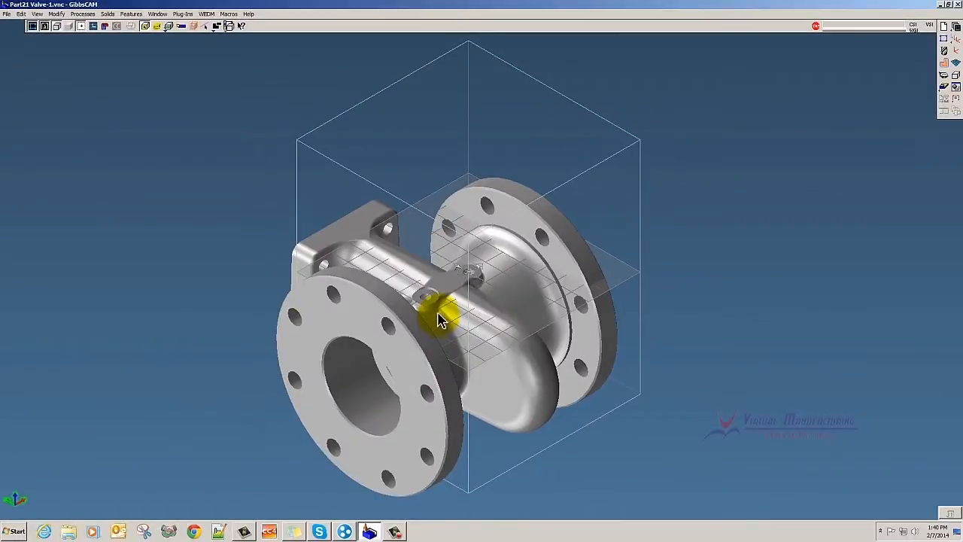
pyautogui.rightClick(440, 316)
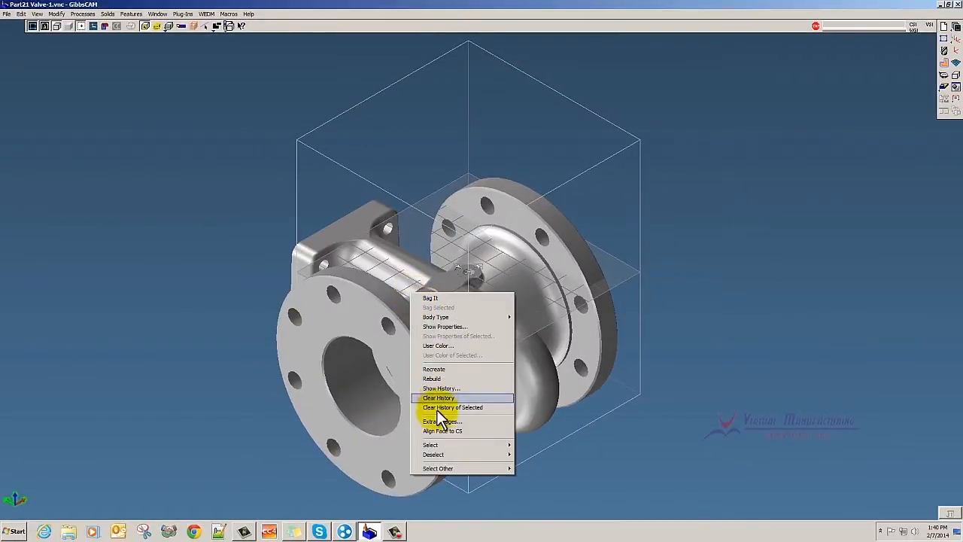
pyautogui.click(438, 398)
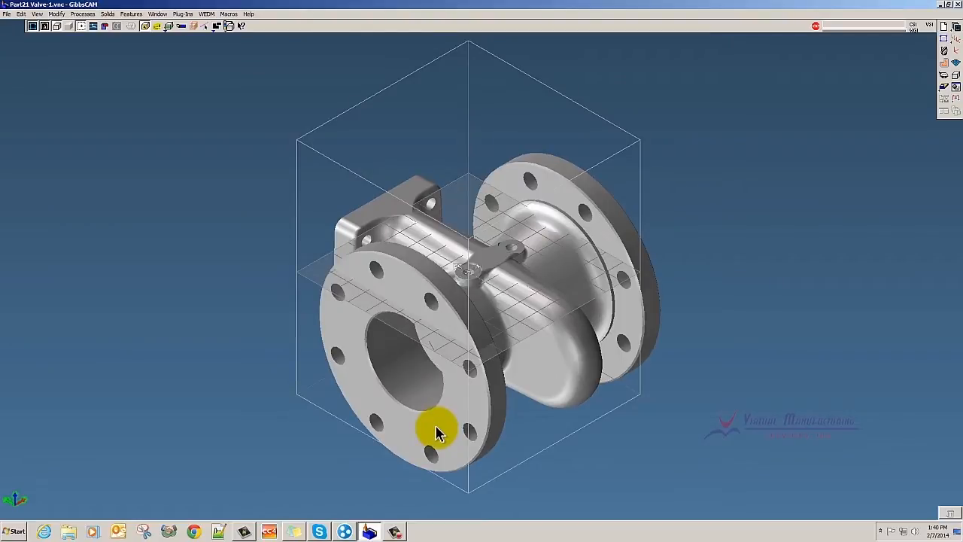
pyautogui.moveTo(572, 267)
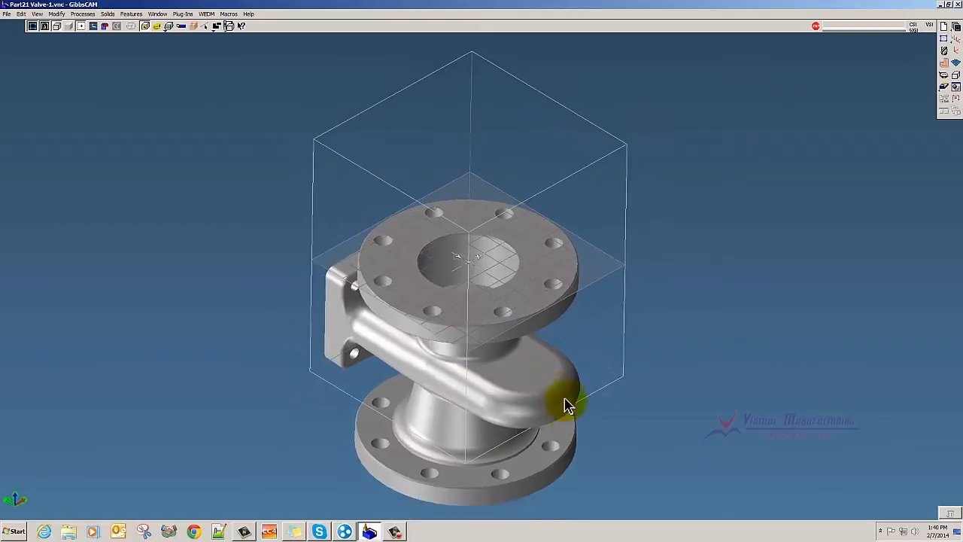
# - Orbit to the square mounting port and align its face to the coordinate system
pyautogui.moveTo(568, 406); pyautogui.dragTo(546, 337)
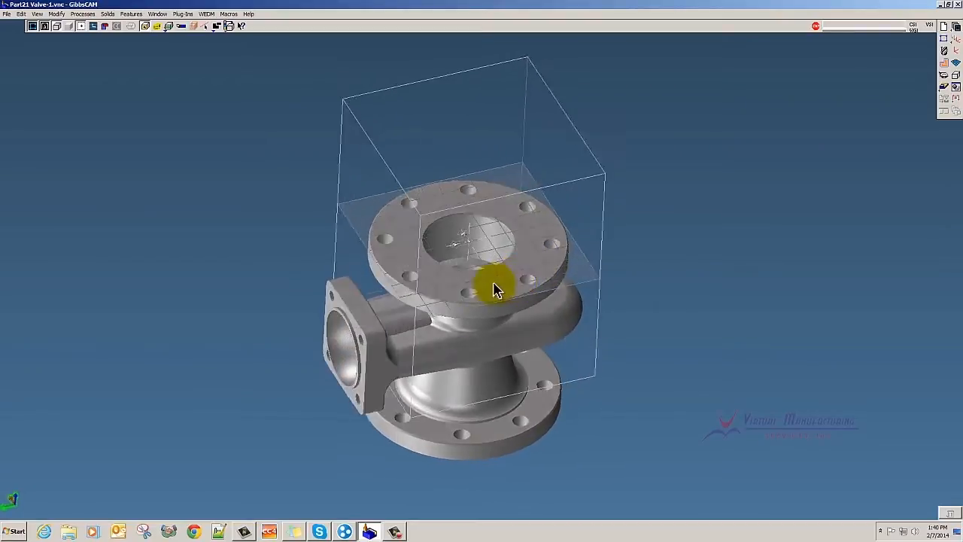
pyautogui.rightClick(495, 290)
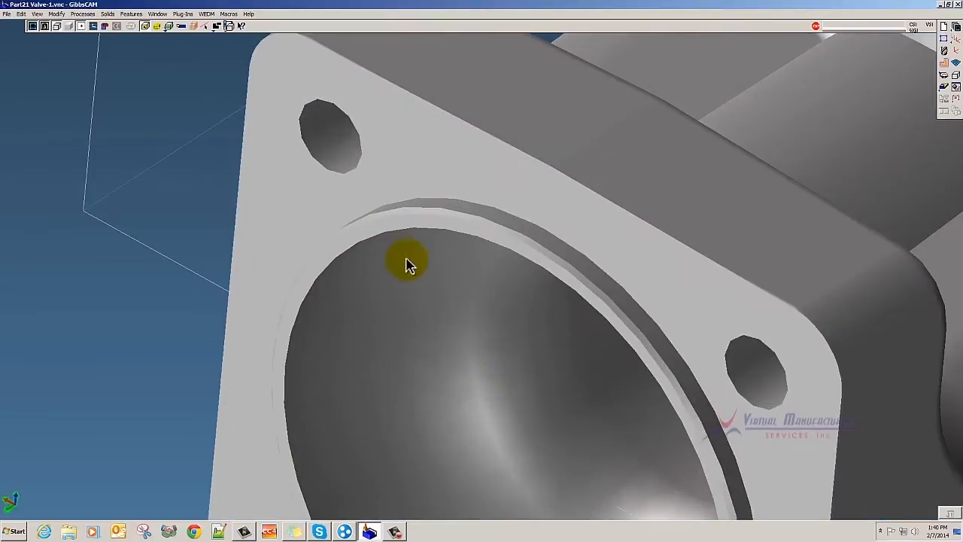
pyautogui.rightClick(407, 263)
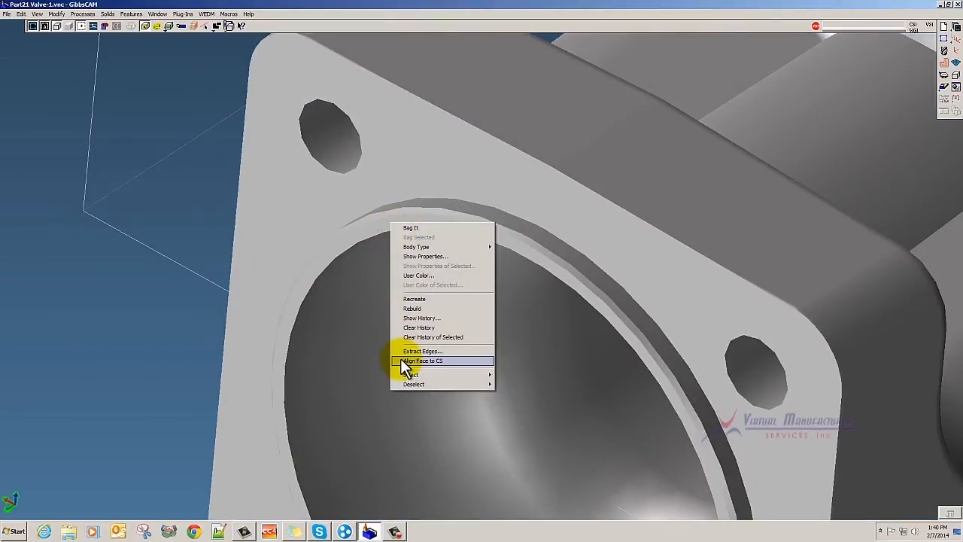
pyautogui.click(422, 360)
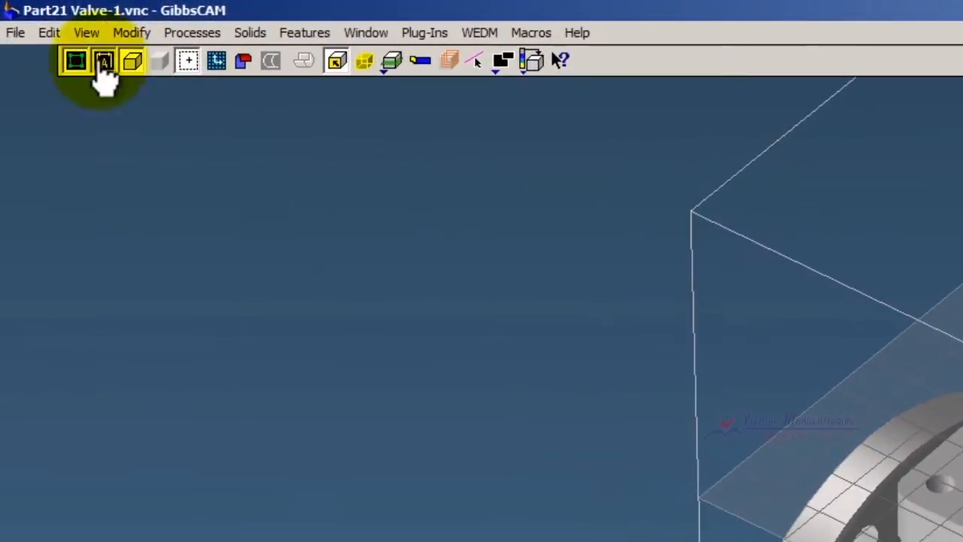
# - Shrink-wrap the stock via View > Shrink Wrap, then align the valve's side face to CS
pyautogui.click(87, 33)
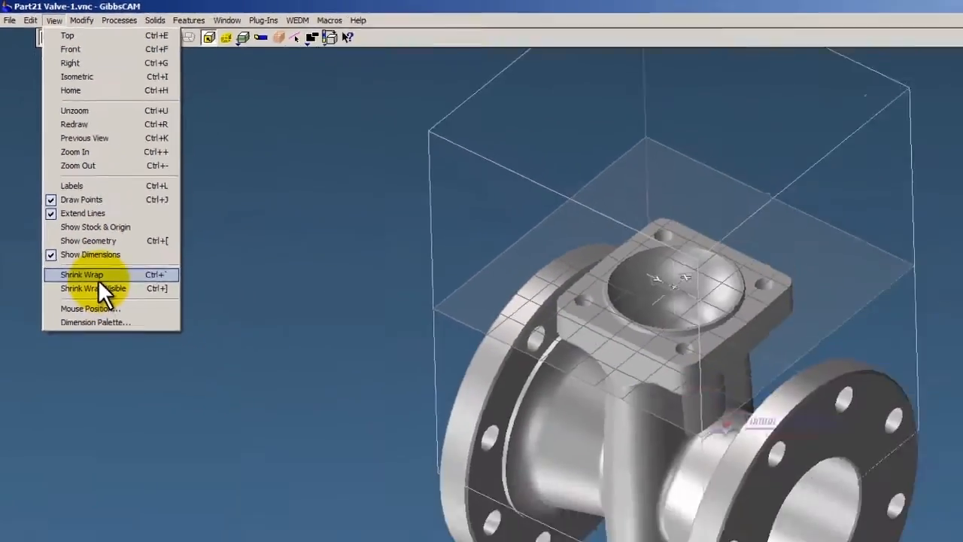
pyautogui.click(81, 274)
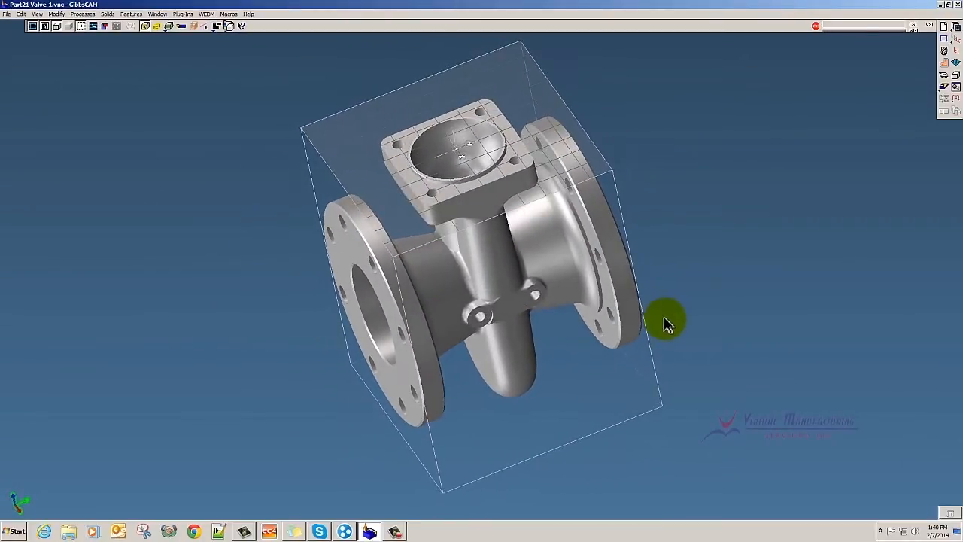
pyautogui.moveTo(666, 320); pyautogui.dragTo(549, 290)
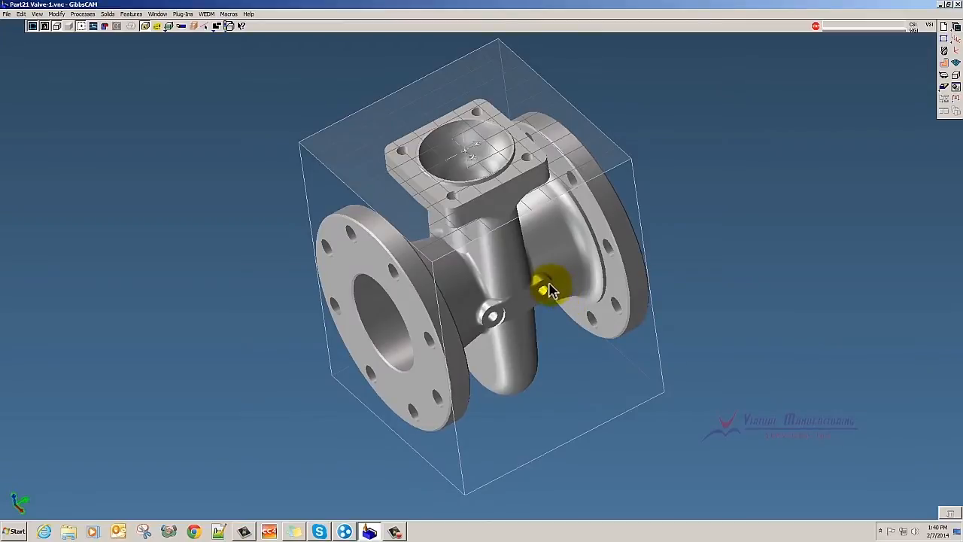
pyautogui.rightClick(549, 290)
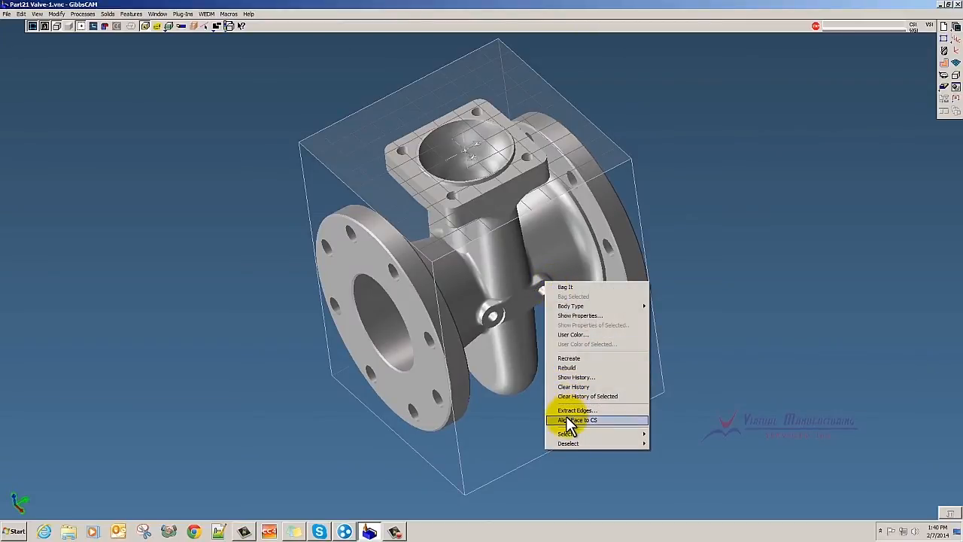
pyautogui.click(577, 420)
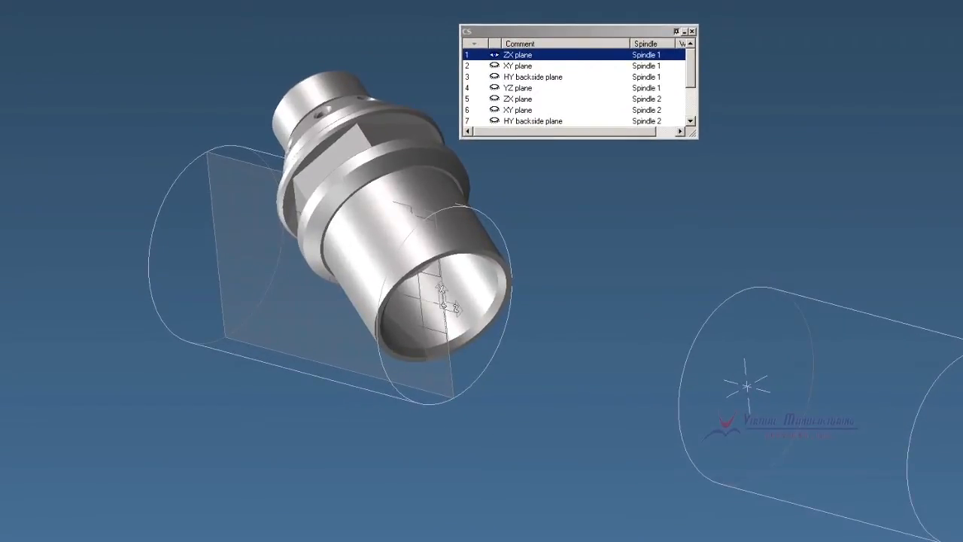
pyautogui.moveTo(417, 162)
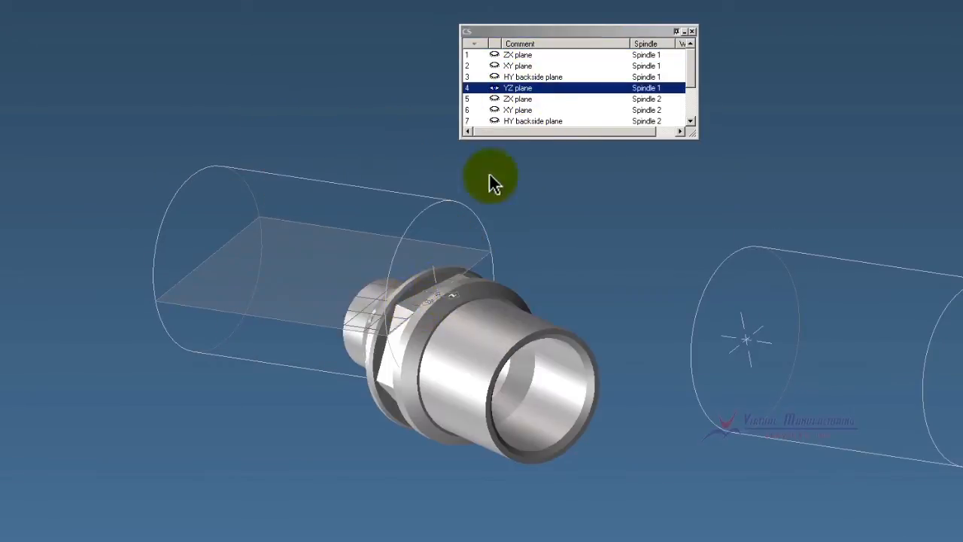
# - Bring up the actions menu for the turned fitting's face
pyautogui.rightClick(541, 342)
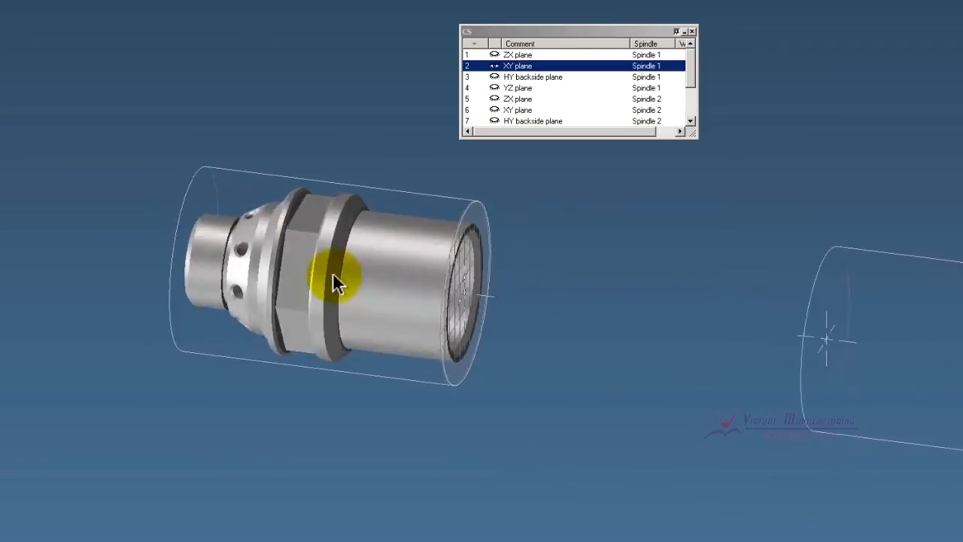
pyautogui.rightClick(335, 282)
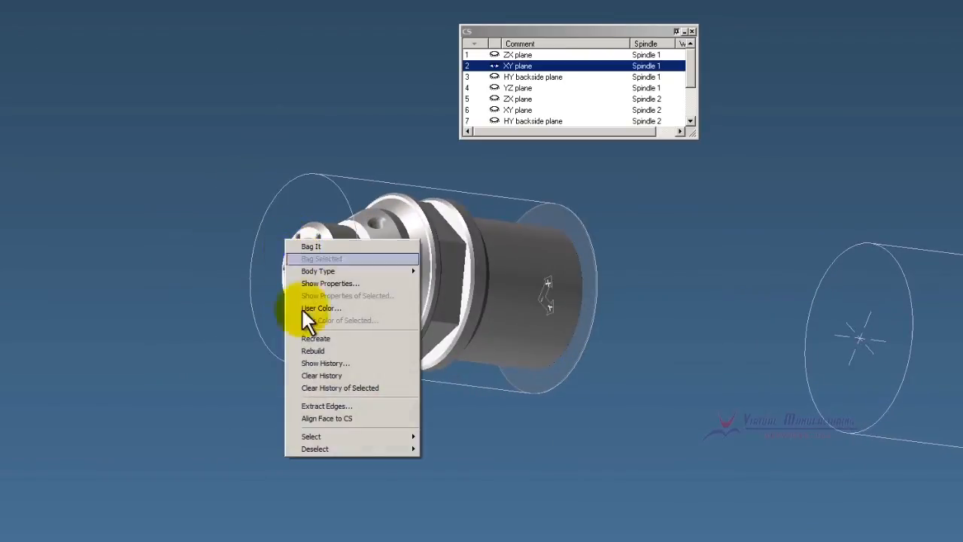